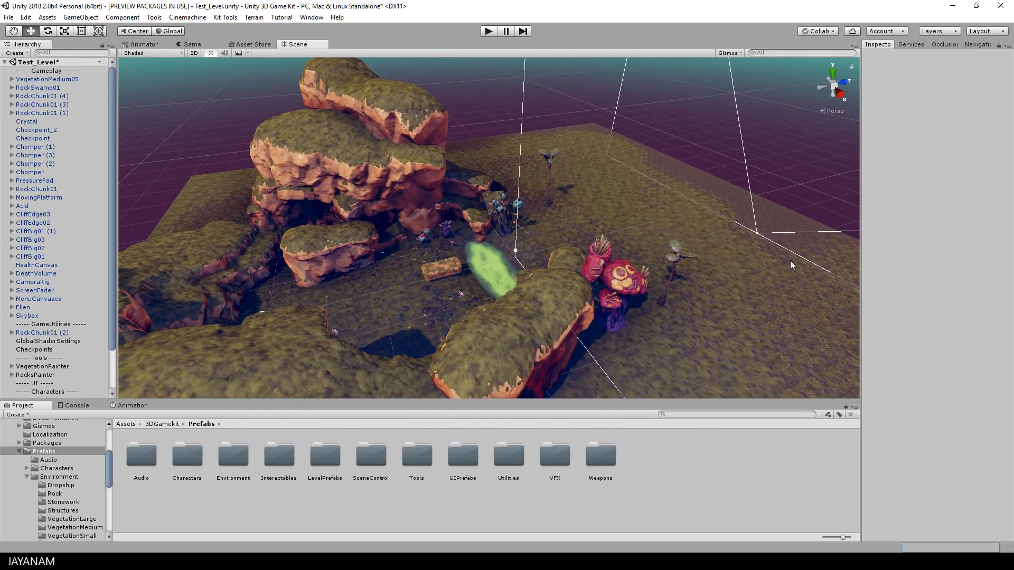
{"action": "mouse_move", "coordinate": [432, 209]}
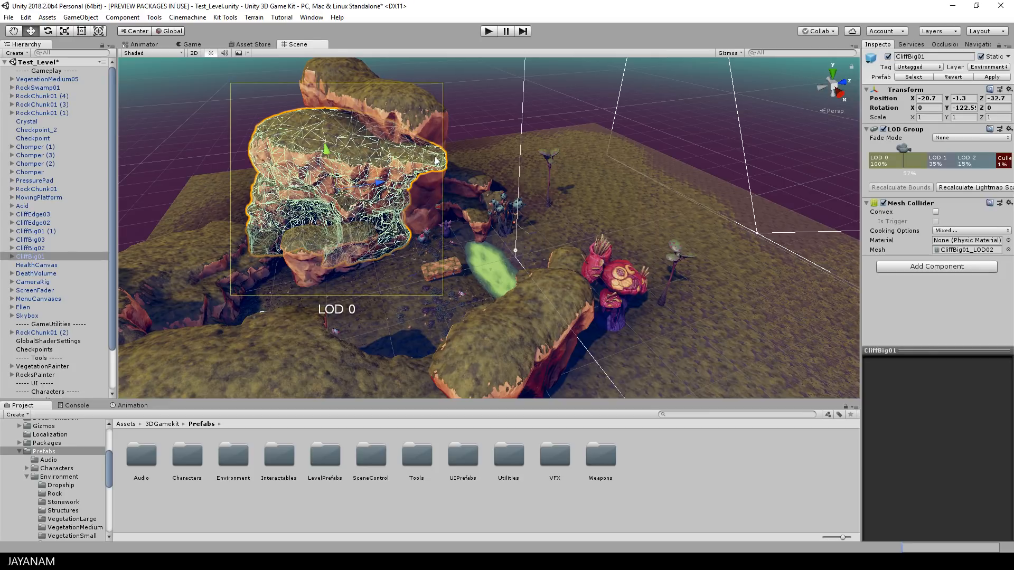
{"action": "mouse_move", "coordinate": [430, 158]}
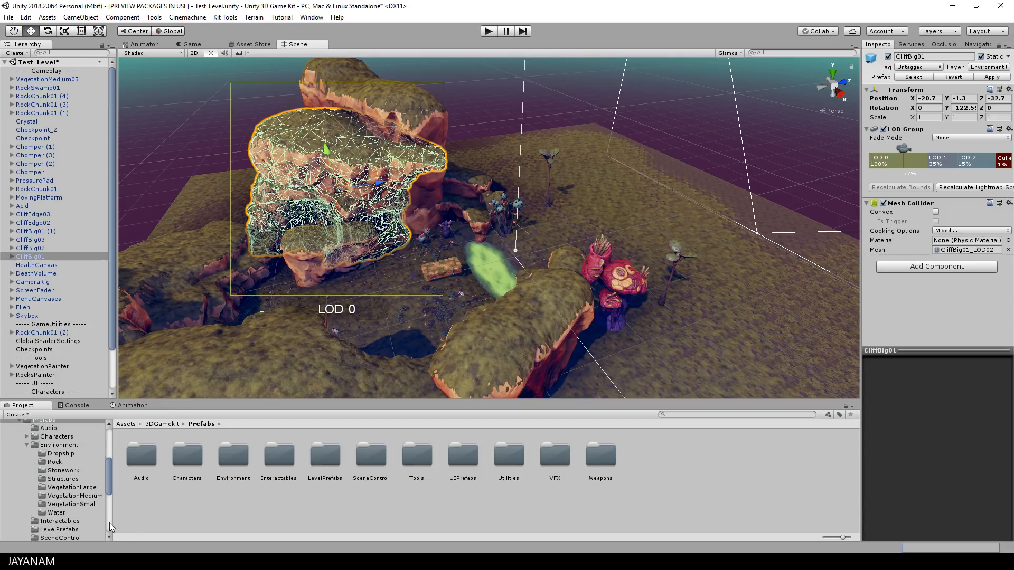
Step: Show the Interactables prefab folder in the Project window
{"action": "left_click", "coordinate": [59, 521]}
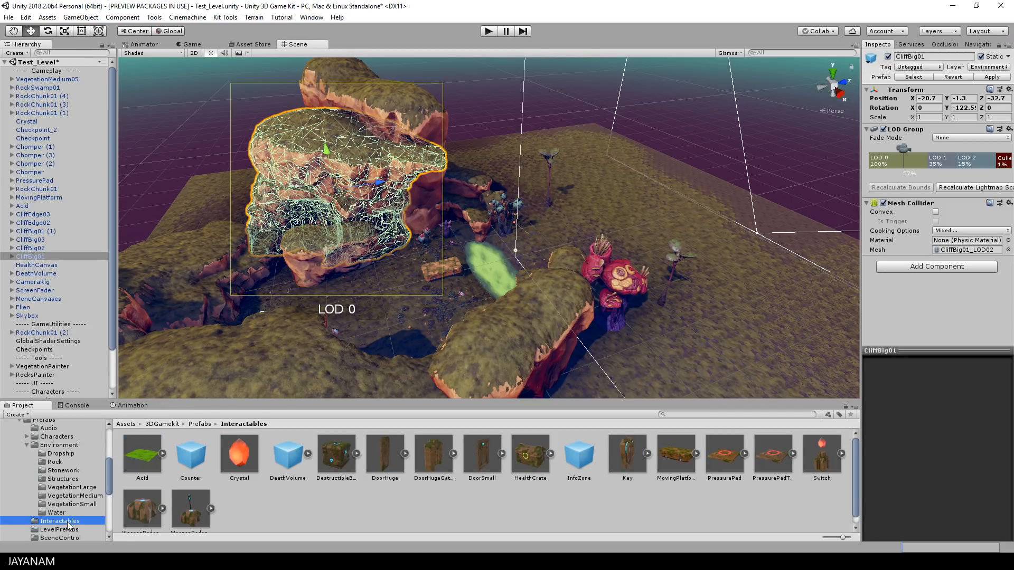
{"action": "mouse_move", "coordinate": [721, 311]}
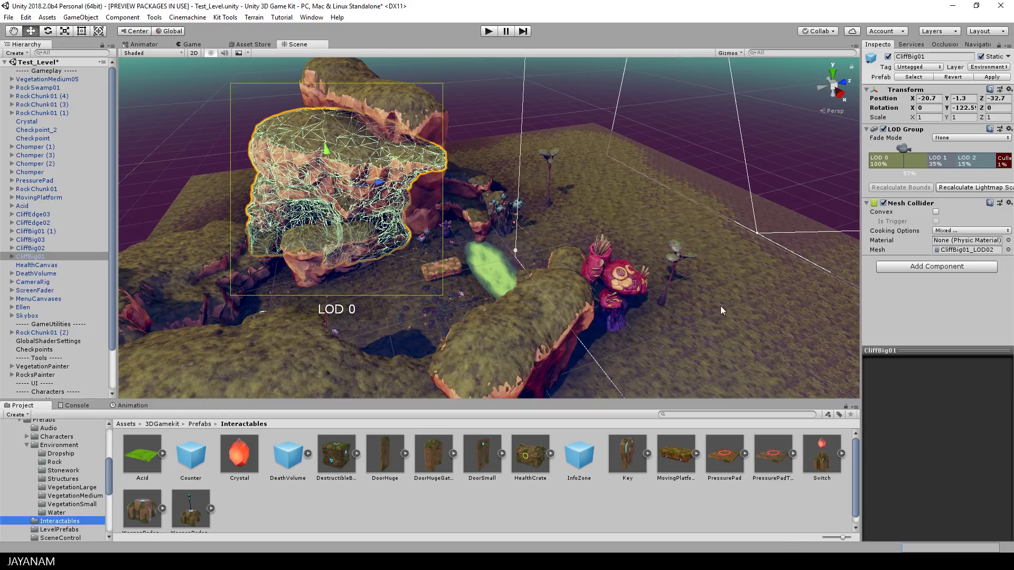
{"action": "left_click", "coordinate": [36, 264]}
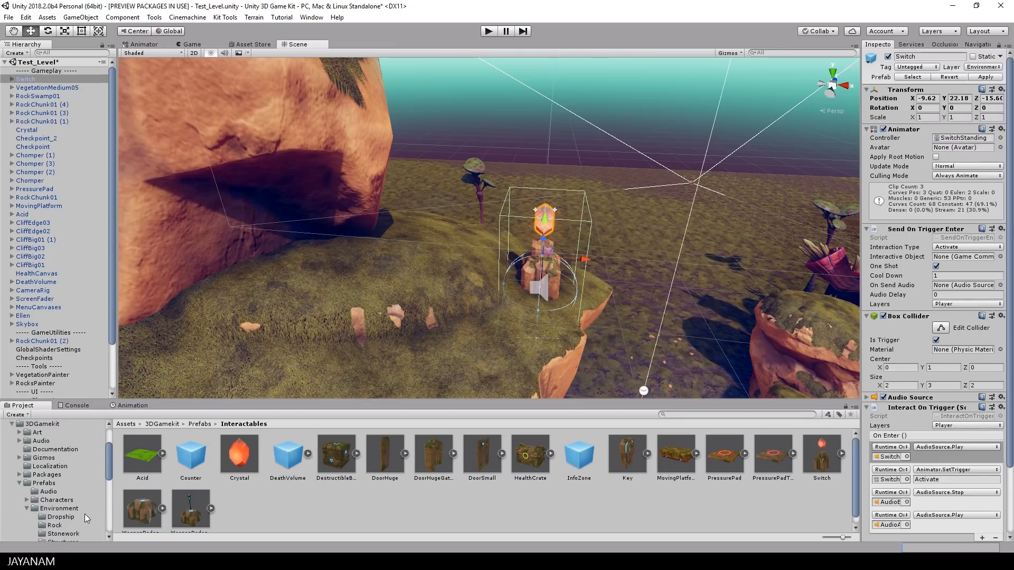
Step: Place the Switch and TransitionStart prefabs into the test level scene
{"action": "left_click", "coordinate": [61, 474]}
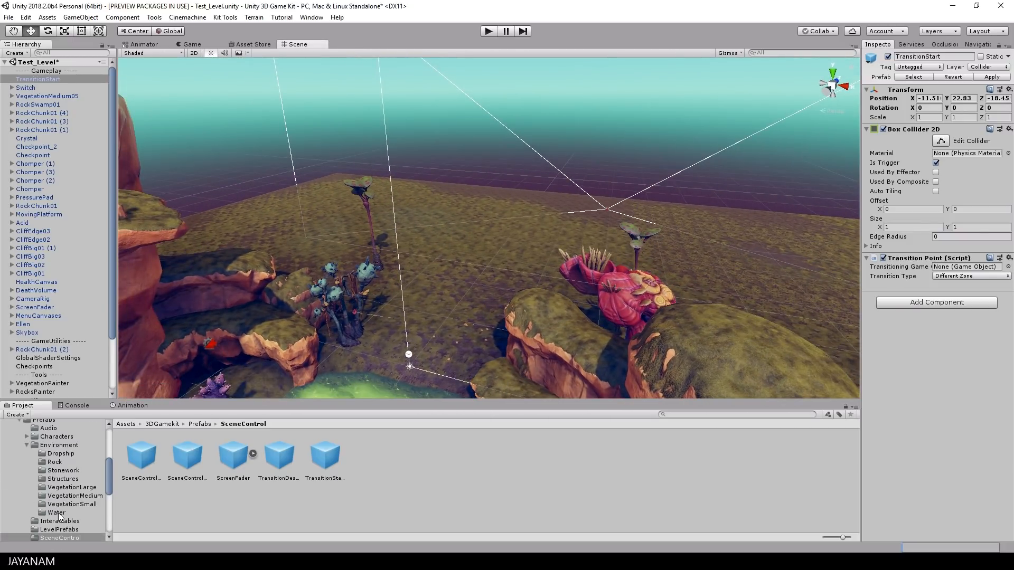
{"action": "left_click", "coordinate": [434, 453]}
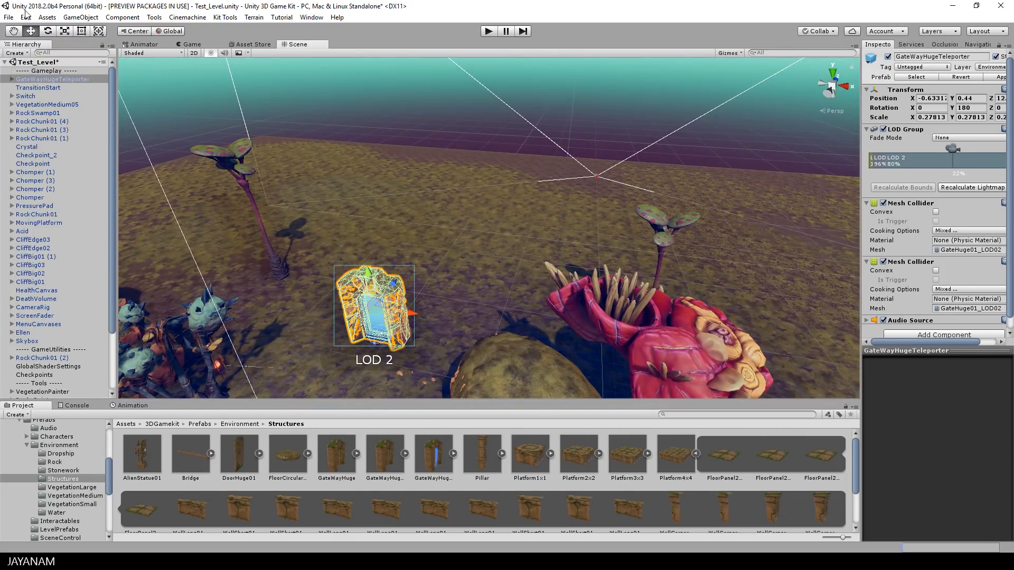
Step: Give the gate's TeleportPlane a Box Collider set as a trigger
{"action": "left_click", "coordinate": [5, 80]}
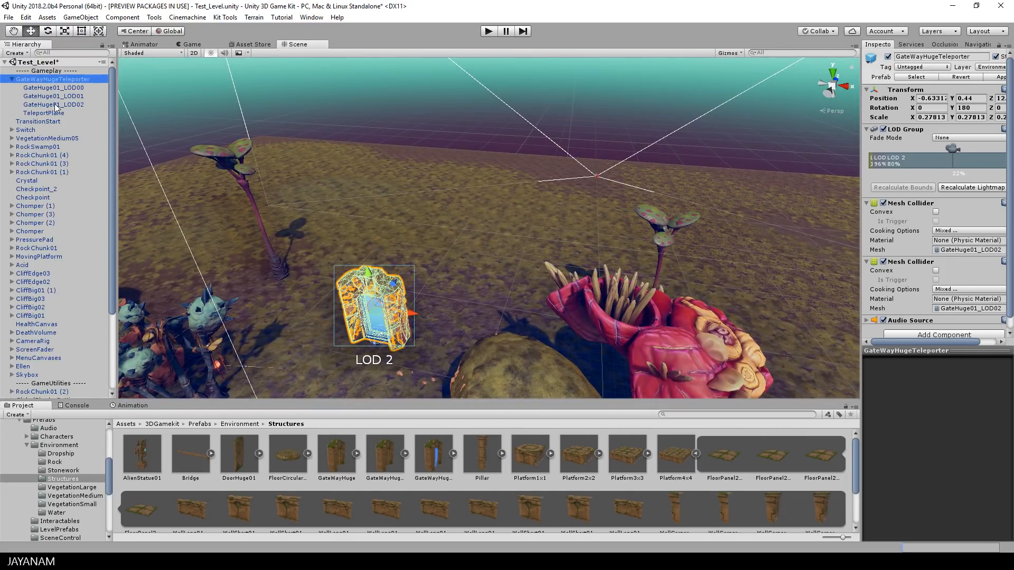
{"action": "left_click", "coordinate": [44, 113]}
{"action": "type", "text": "box"}
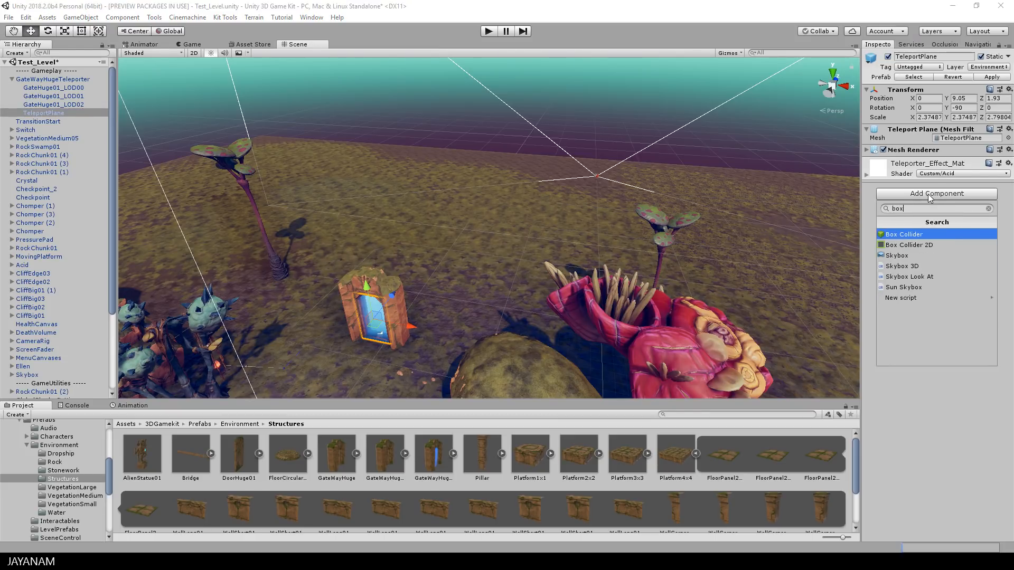
{"action": "left_click", "coordinate": [903, 234]}
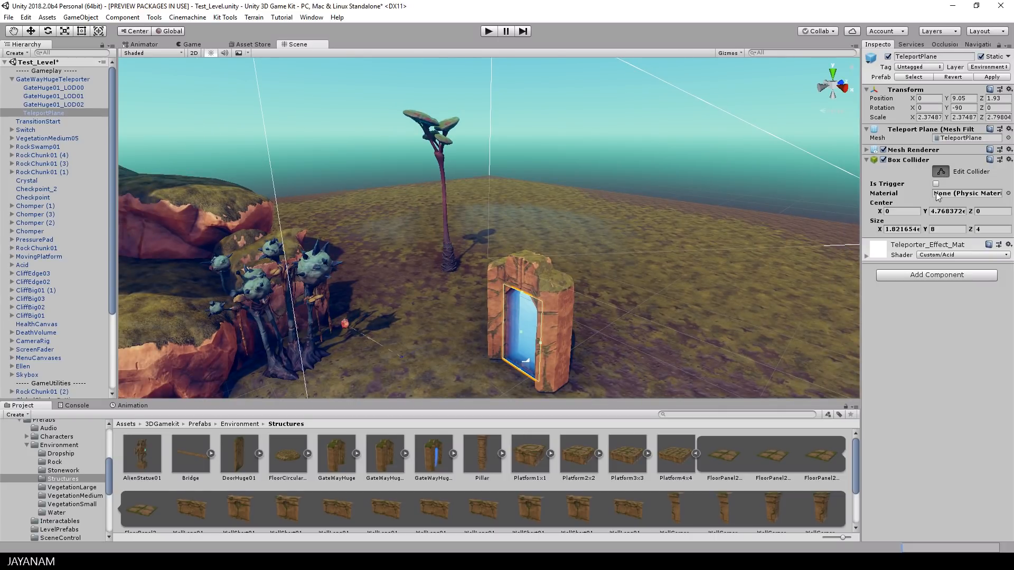
{"action": "left_click", "coordinate": [936, 184]}
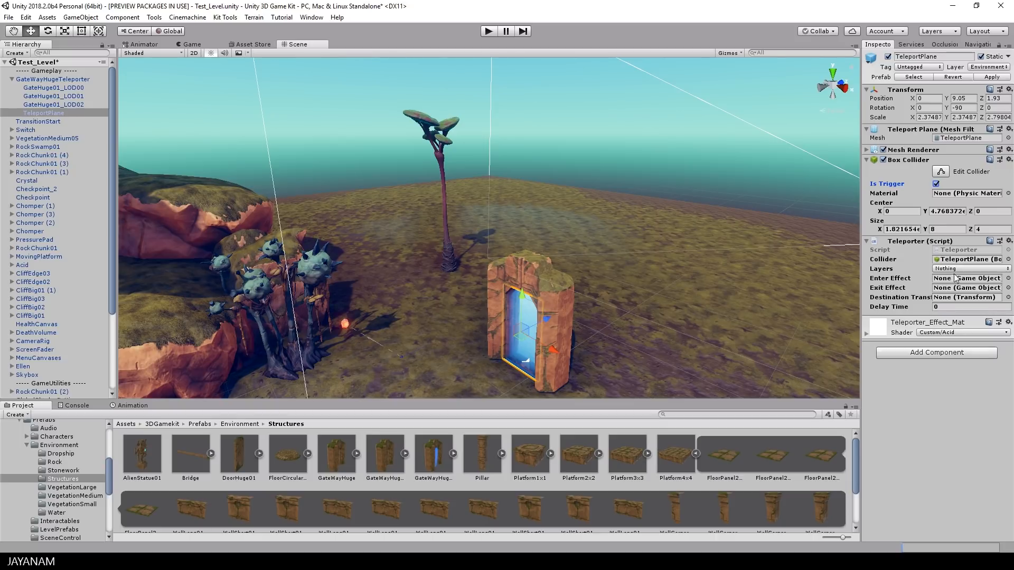
Step: Set the Teleporter script's detection layers to Player
{"action": "left_click", "coordinate": [983, 268]}
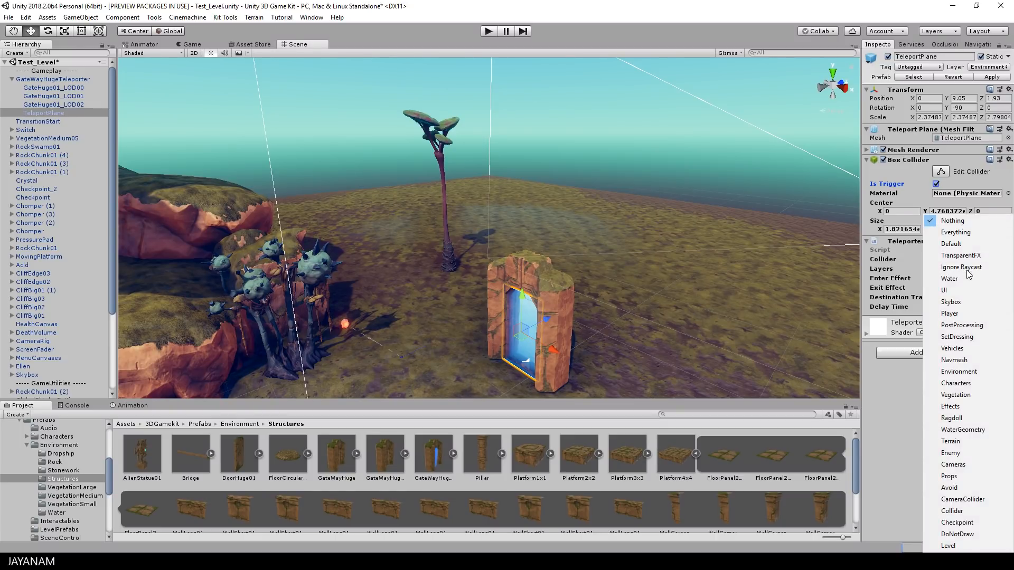
{"action": "left_click", "coordinate": [949, 314]}
{"action": "type", "text": "ell"}
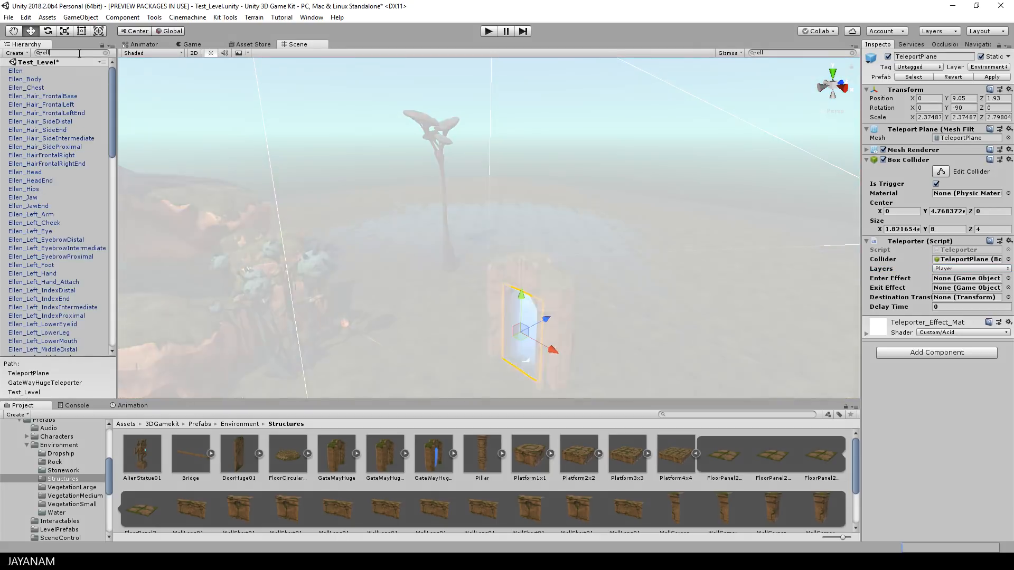
Step: Assign Ellen's RepawnParticles as the teleporter's enter and exit effects
{"action": "left_click", "coordinate": [14, 71]}
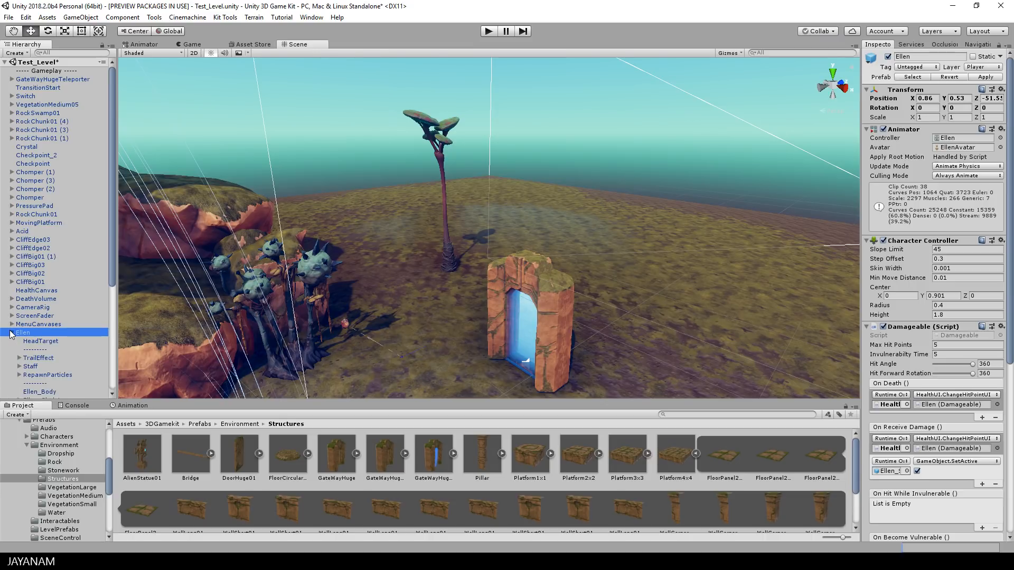
{"action": "scroll", "scroll_direction": "down", "scroll_amount": 3}
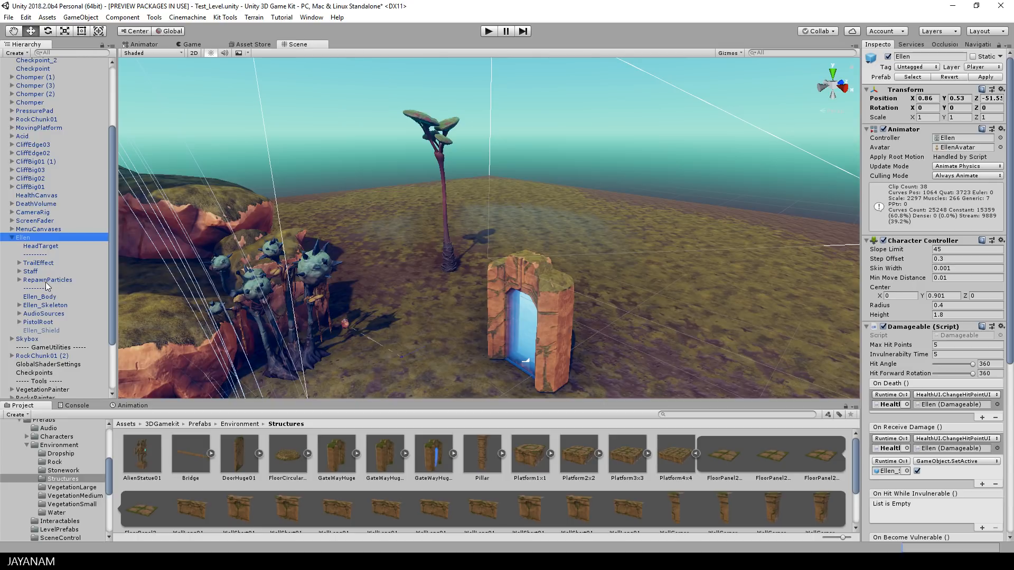
{"action": "left_click", "coordinate": [36, 194]}
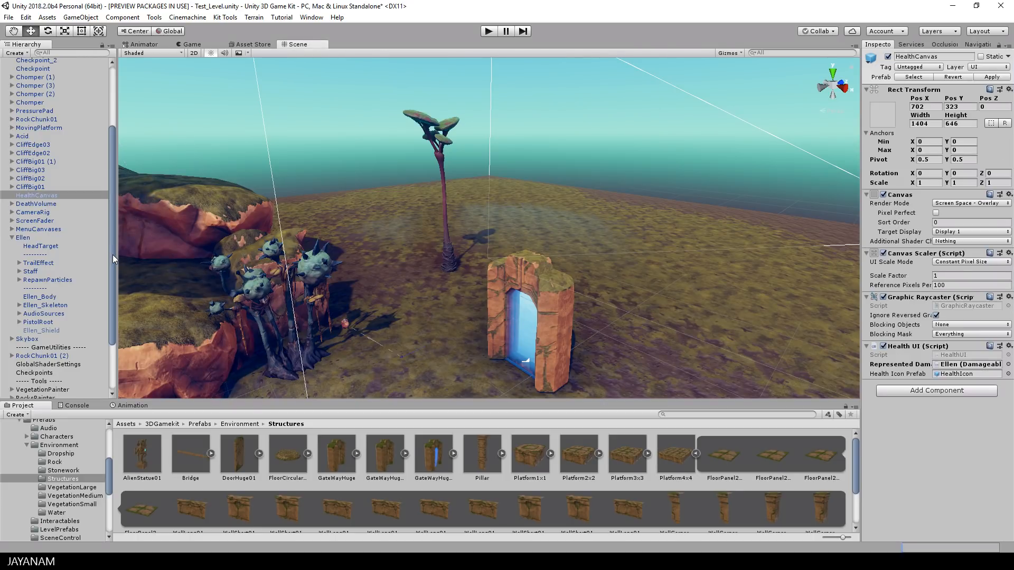
{"action": "left_click", "coordinate": [44, 113]}
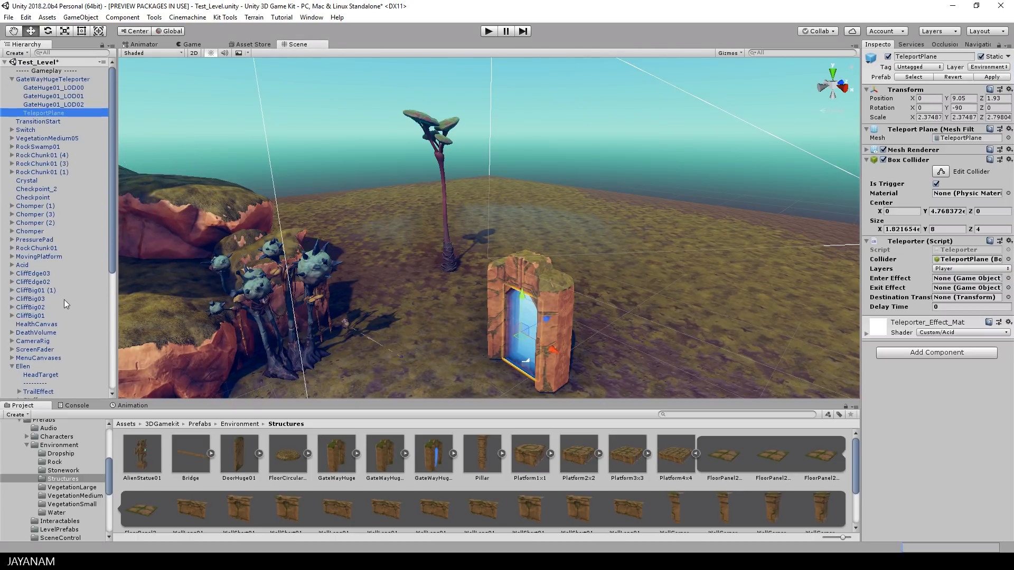
{"action": "scroll", "scroll_direction": "down", "scroll_amount": 3}
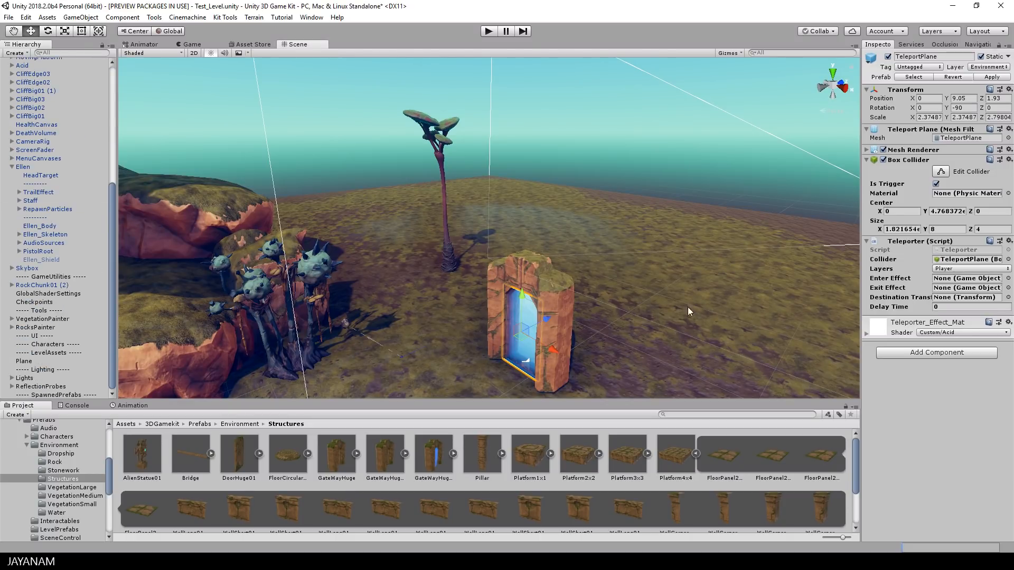
{"action": "left_click", "coordinate": [966, 277]}
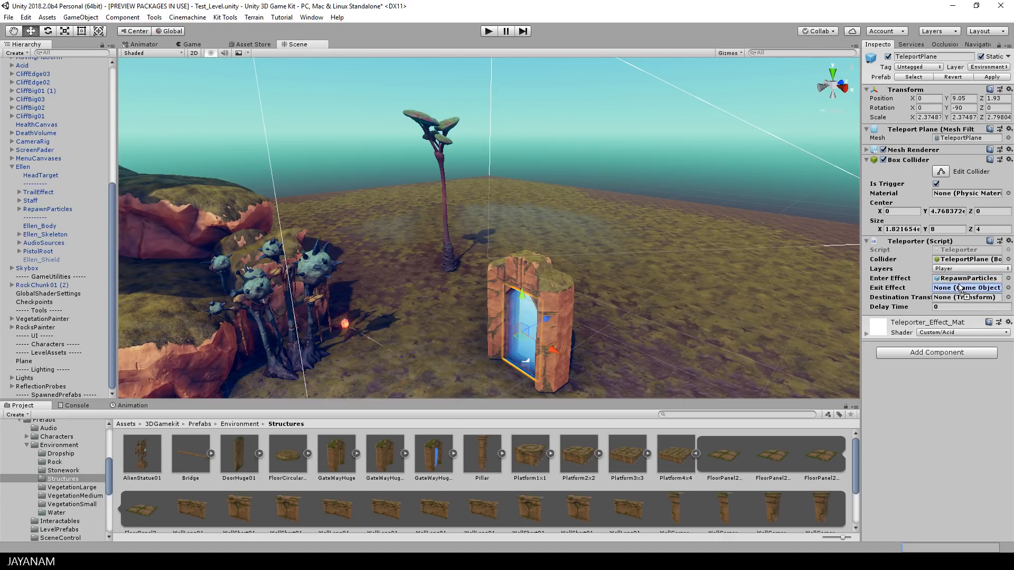
{"action": "left_click", "coordinate": [966, 288]}
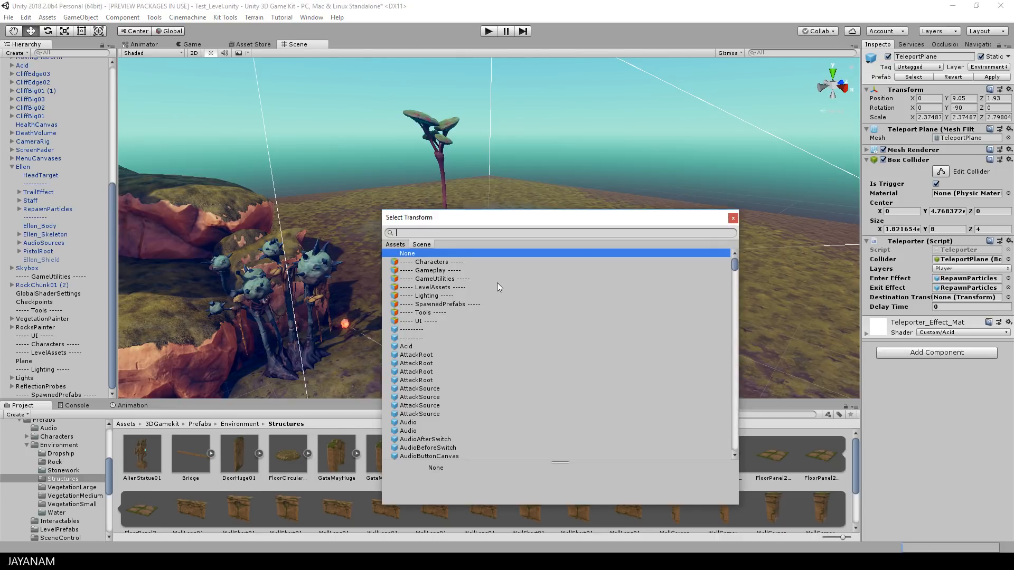
Step: Locate the TransitionEnd destination point in the Hierarchy and run the level in Play mode
{"action": "type", "text": "tar"}
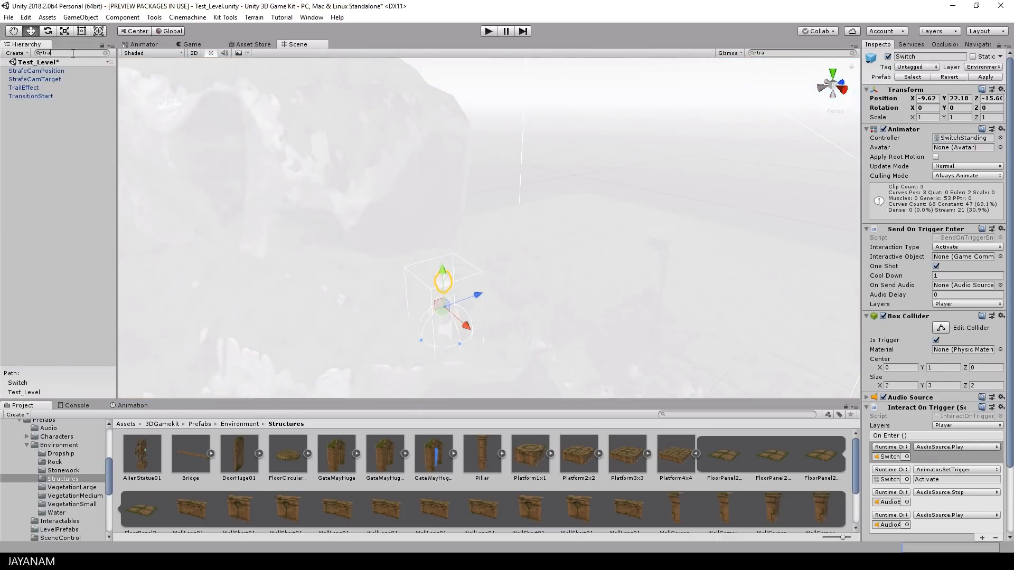
{"action": "left_click", "coordinate": [30, 97]}
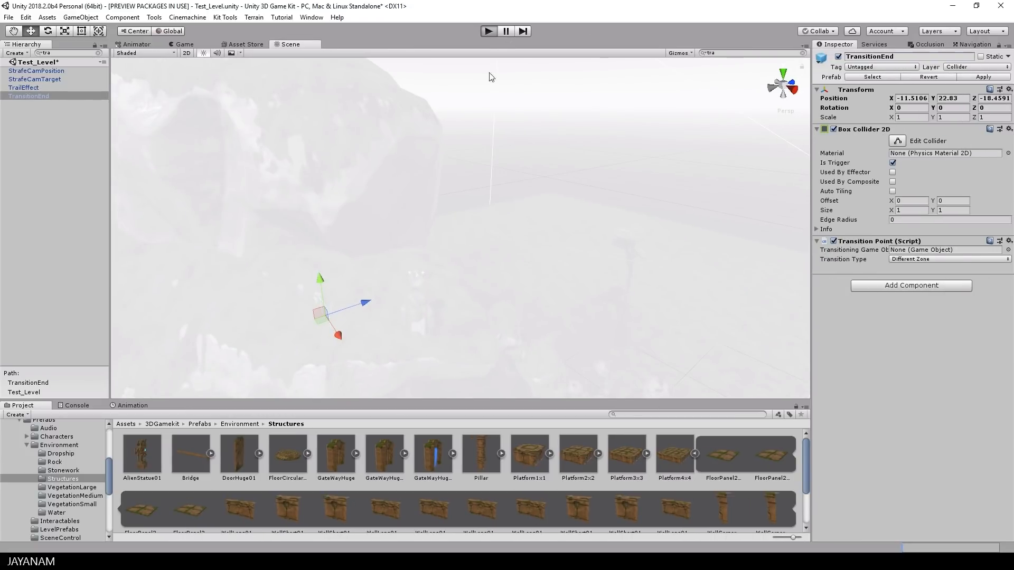
{"action": "left_click", "coordinate": [488, 31]}
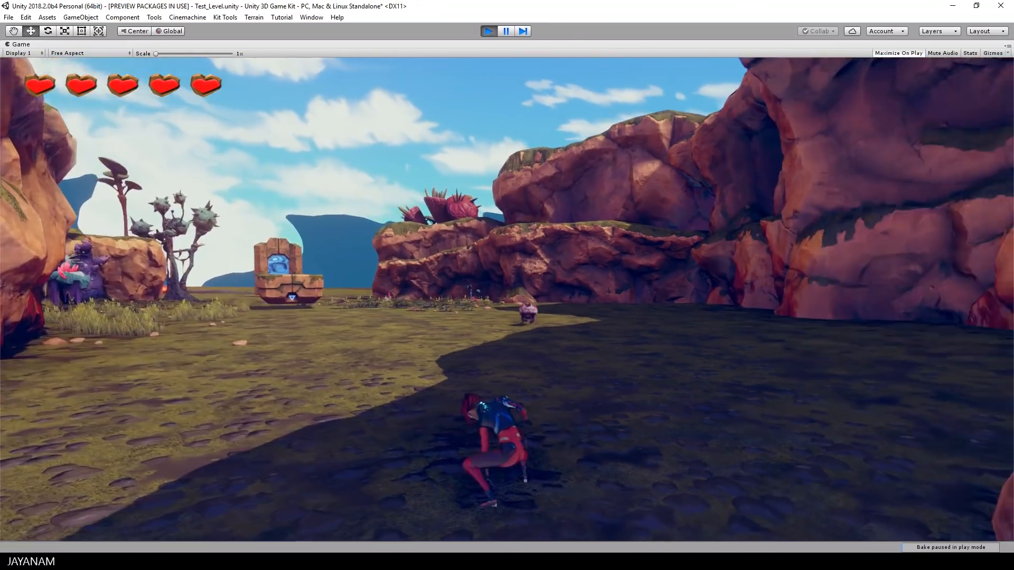